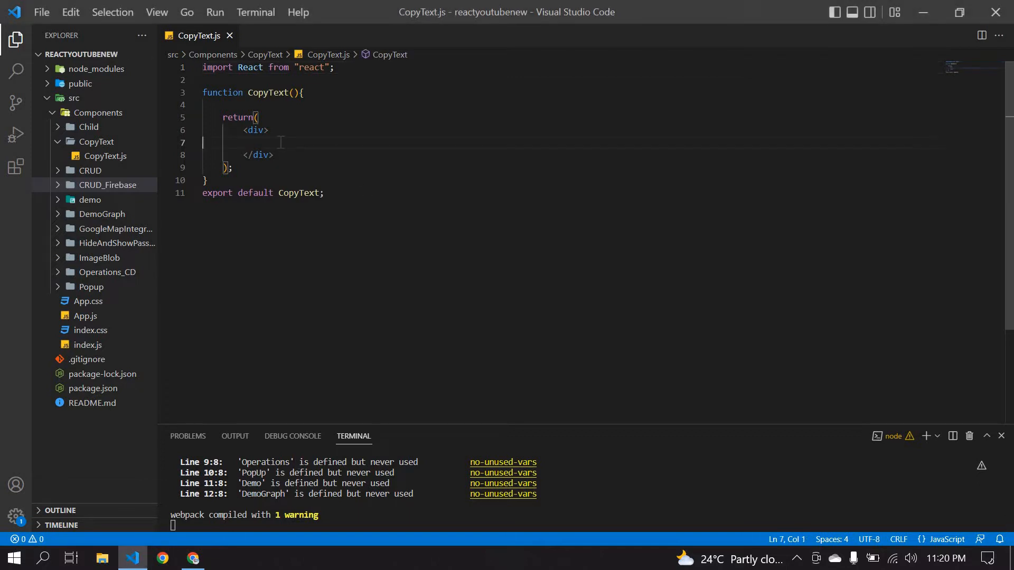
Add an <input /> and a <button>Copy</button> inside the component's returned div
{"action": "type", "text": "<input />"}
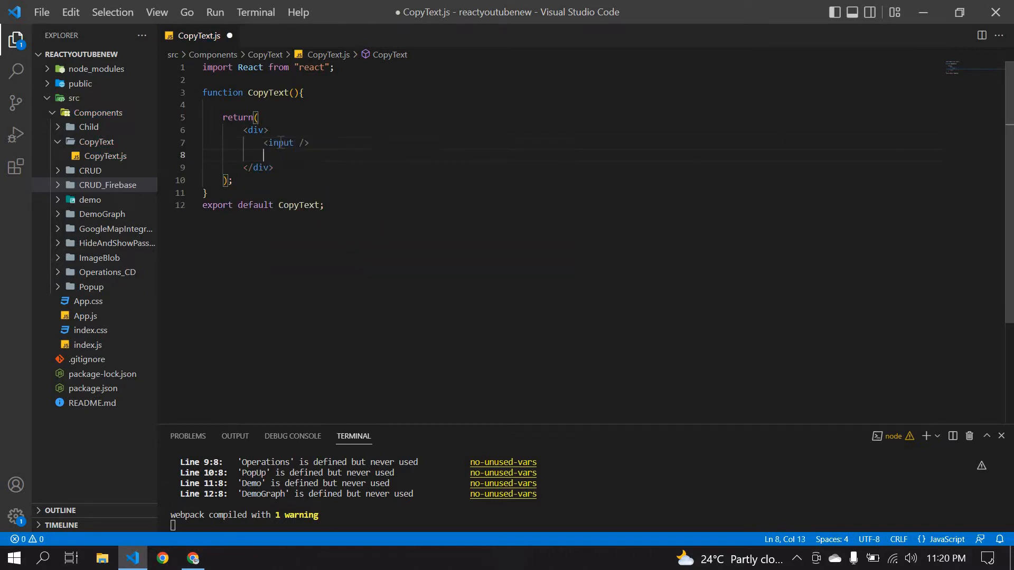
{"action": "type", "text": "<button"}
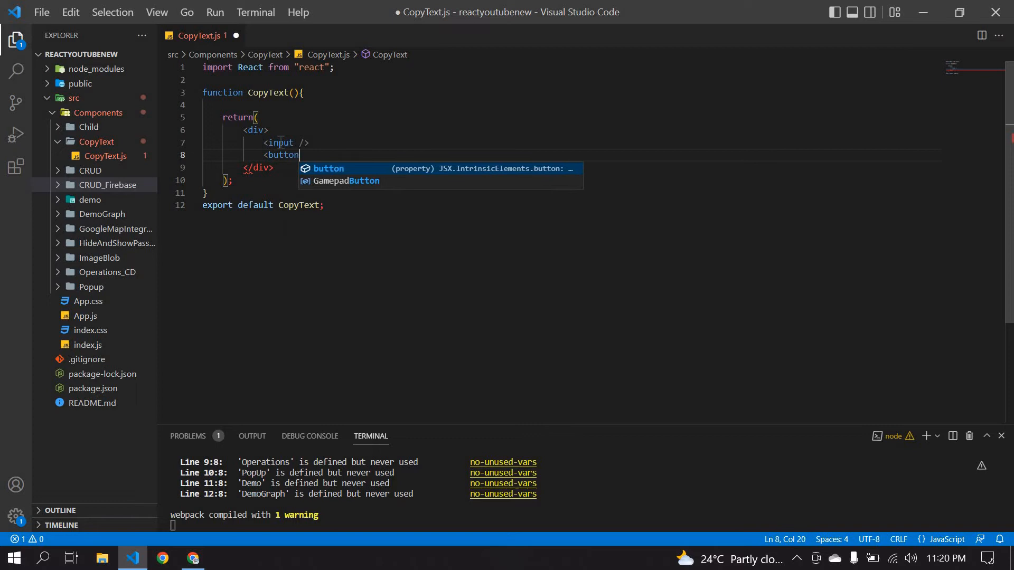
{"action": "type", "text": ">Copy</button>"}
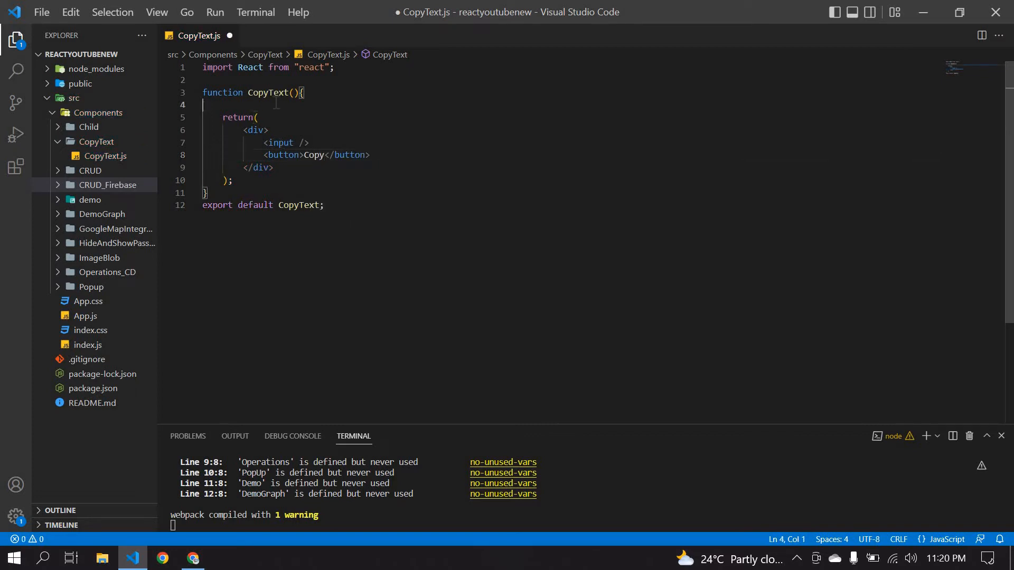
Declare const [copyText,setCopyText]=useState('') with useState auto-imported from react
{"action": "key", "text": "Tab"}
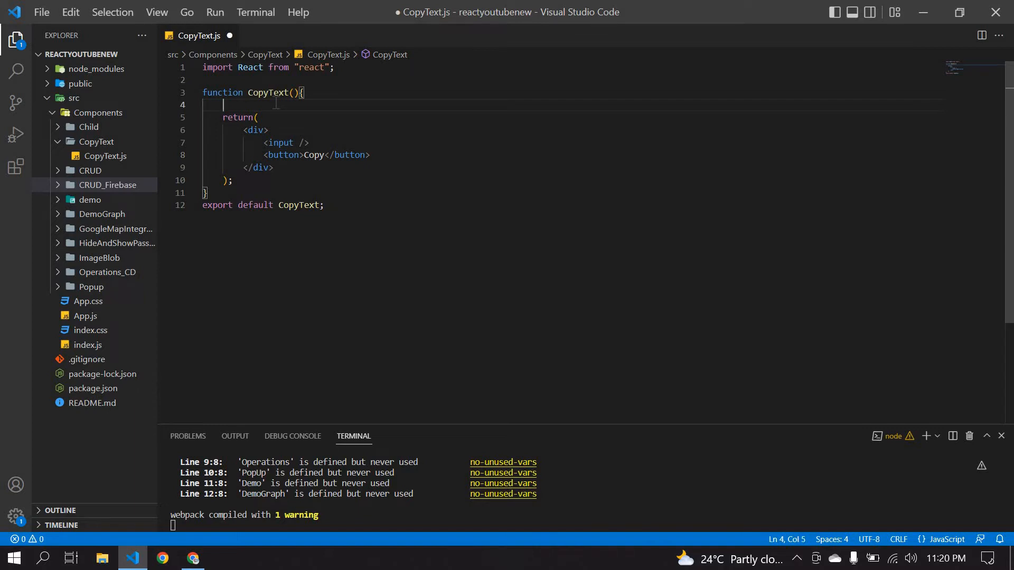
{"action": "type", "text": "const []"}
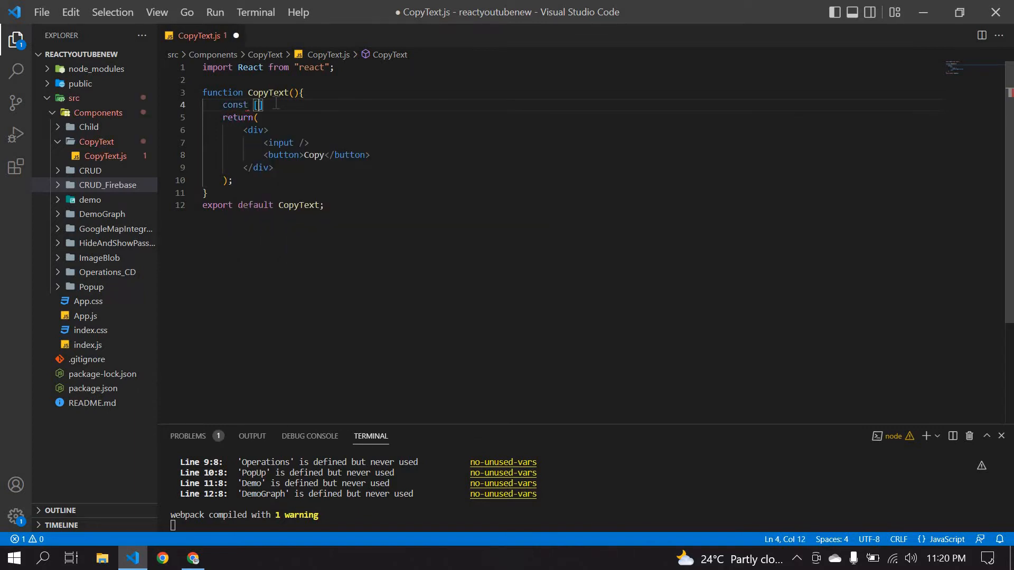
{"action": "type", "text": "cop"}
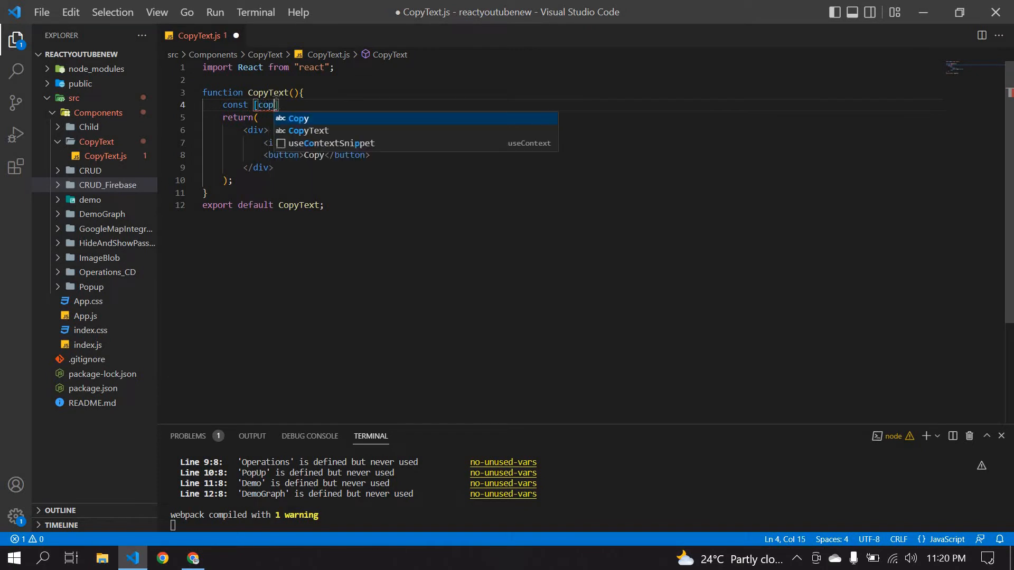
{"action": "type", "text": "yText"}
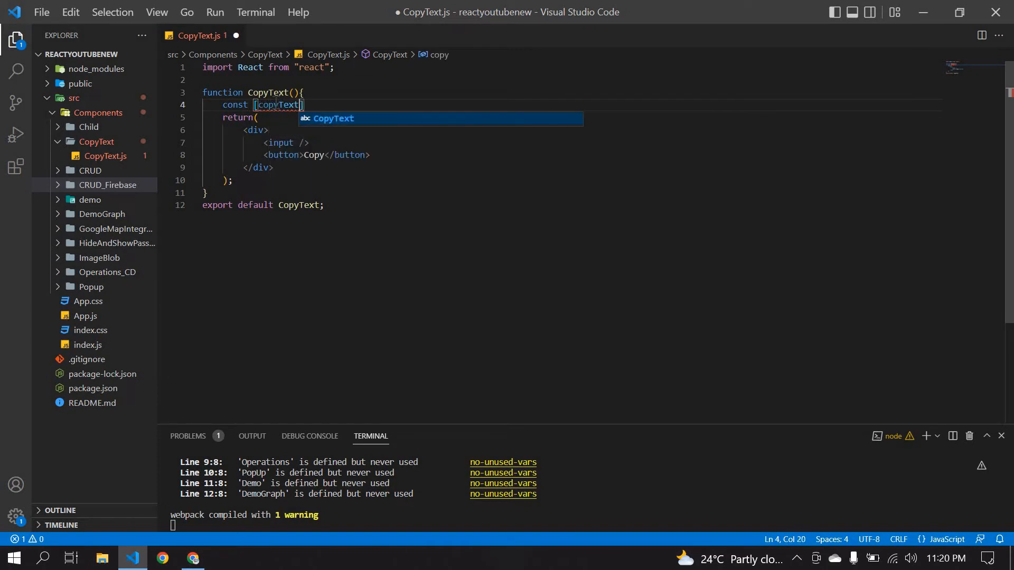
{"action": "type", "text": ",setcO"}
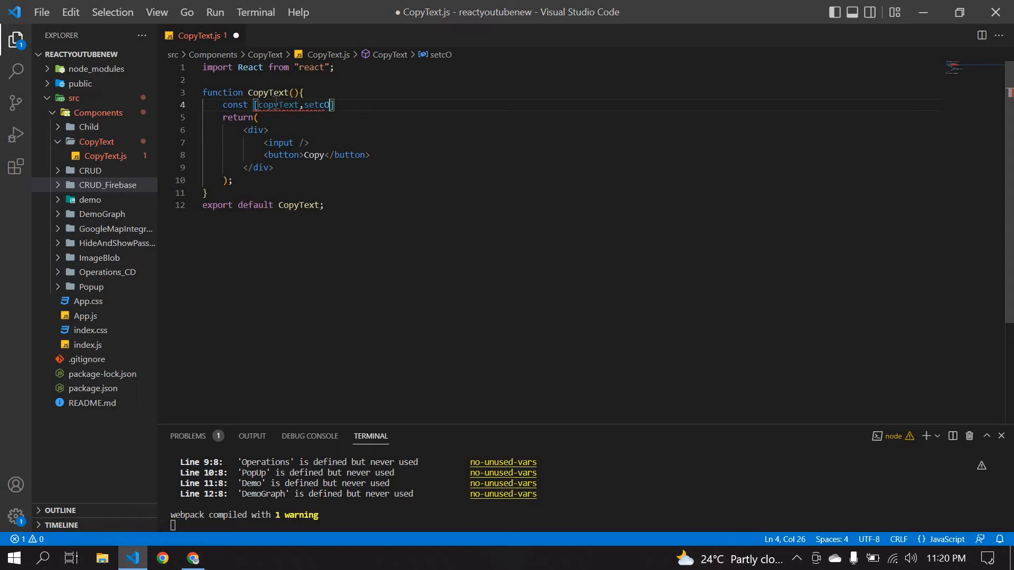
{"action": "key", "text": "Backspace"}
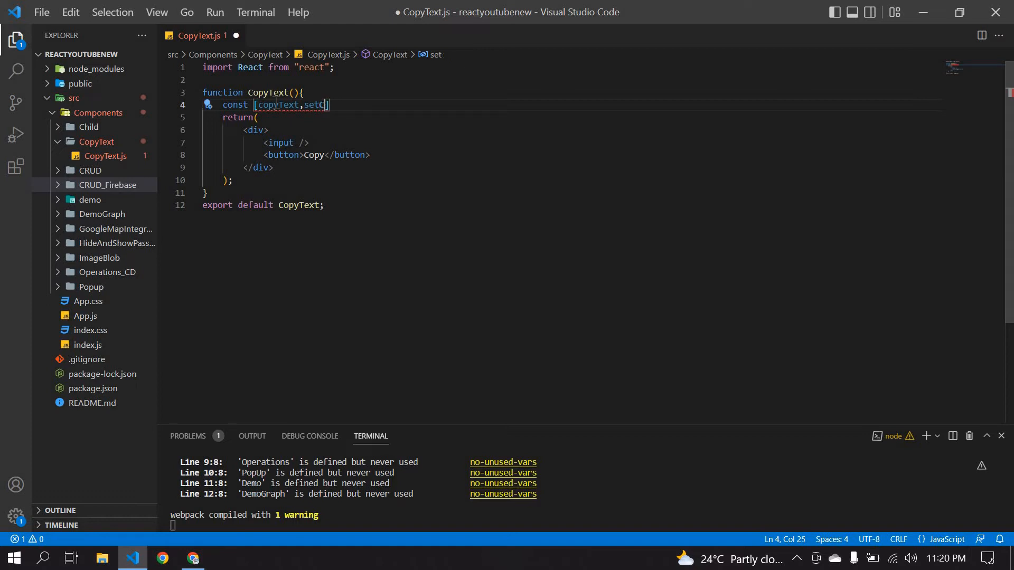
{"action": "type", "text": "opyText"}
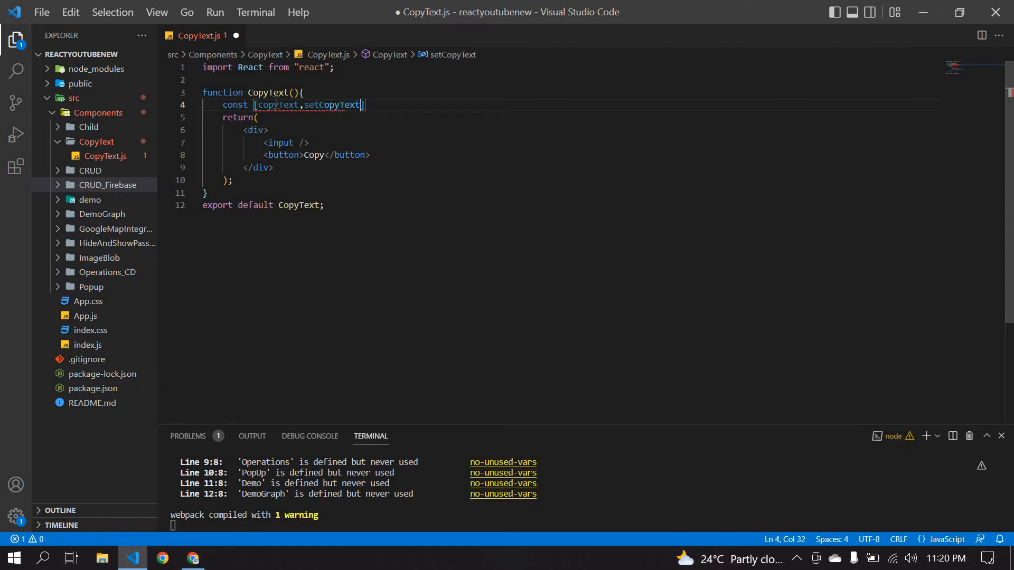
{"action": "type", "text": "=useState('"}
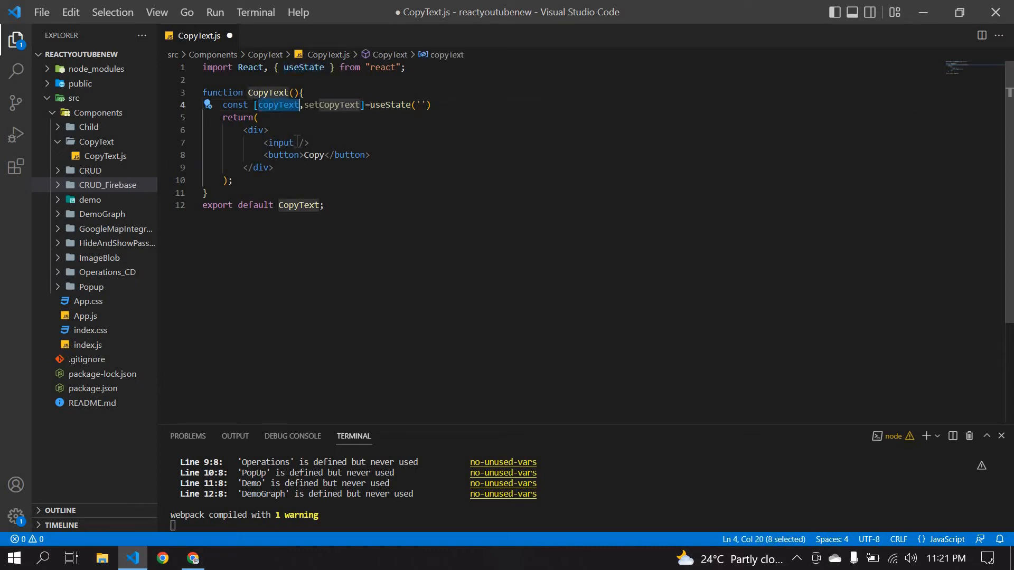
Give the input value={copyText} and onChange={(e)=>setCopyText(e.target.value)}
{"action": "type", "text": "va"}
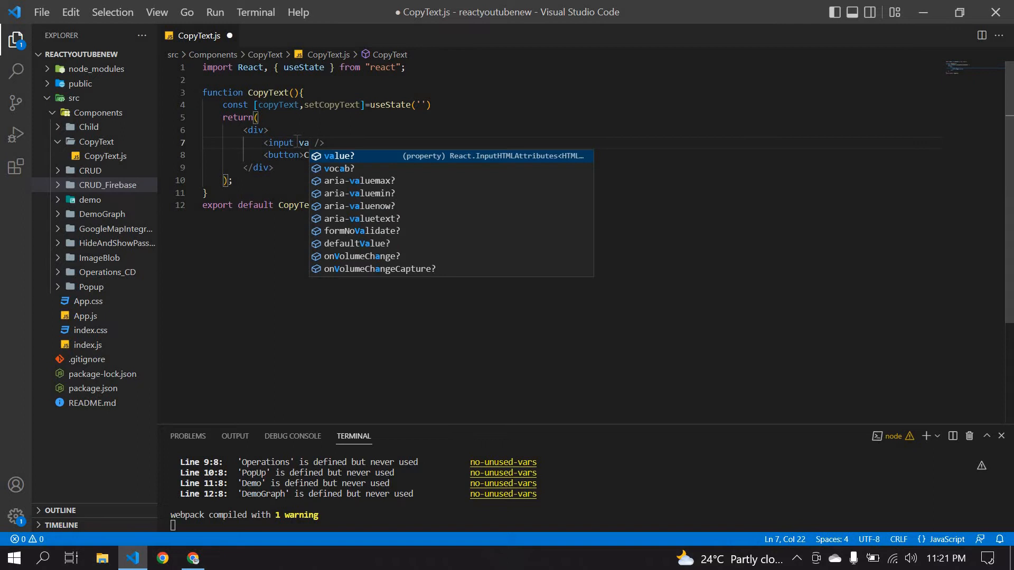
{"action": "type", "text": "={copyText} o"}
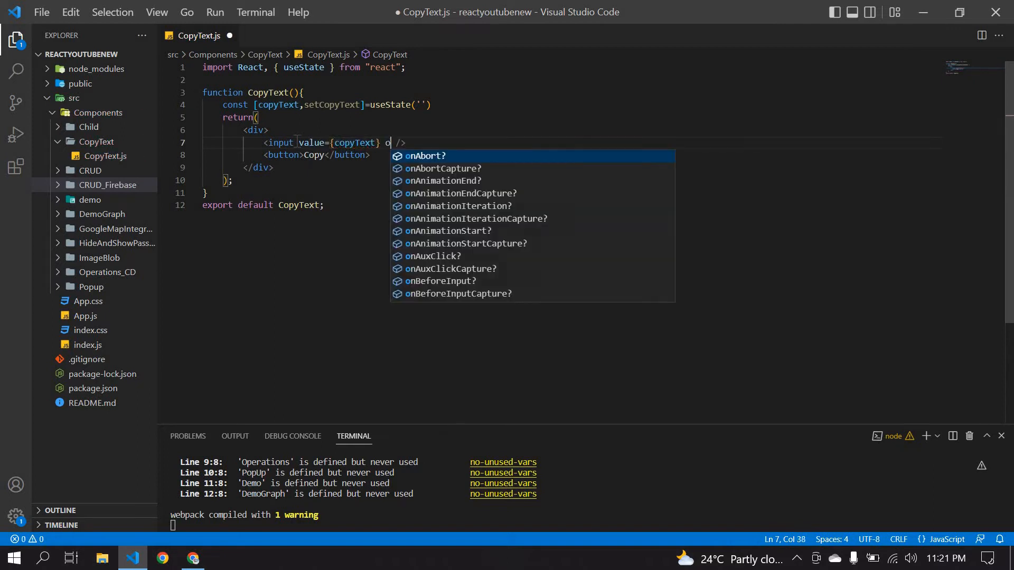
{"action": "type", "text": "nChange={("}
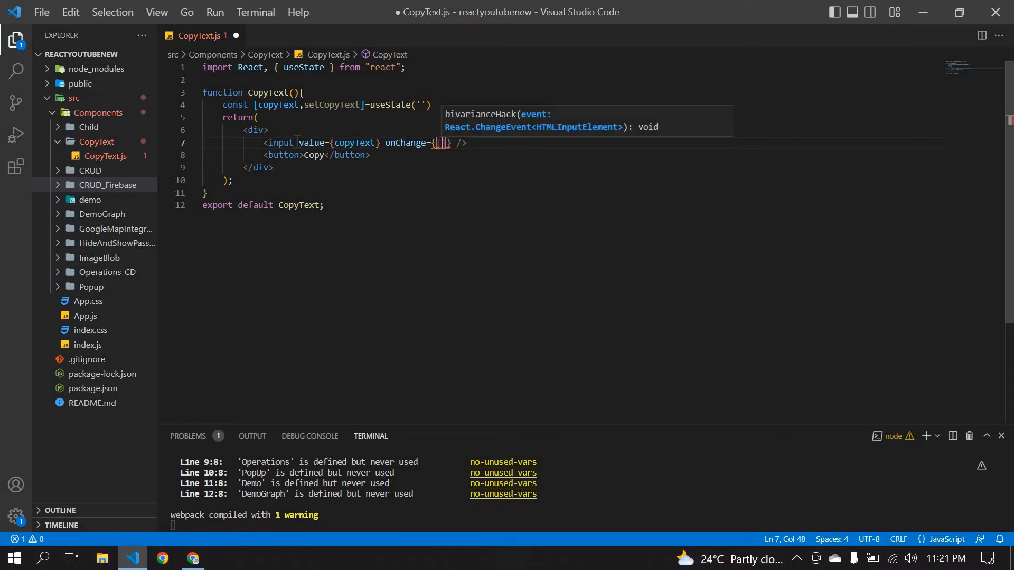
{"action": "type", "text": "e)=>"}
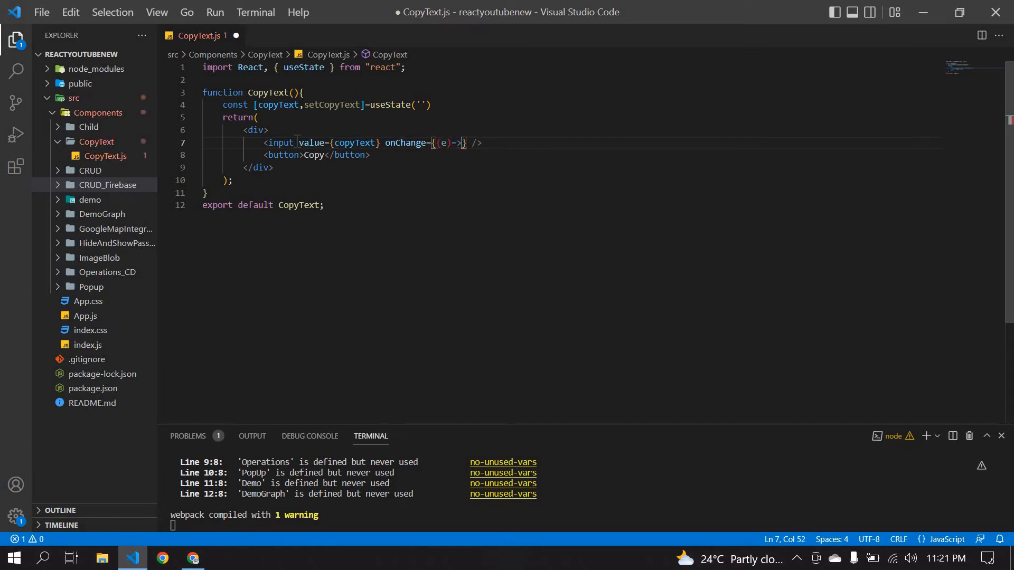
{"action": "type", "text": "setCopyText"}
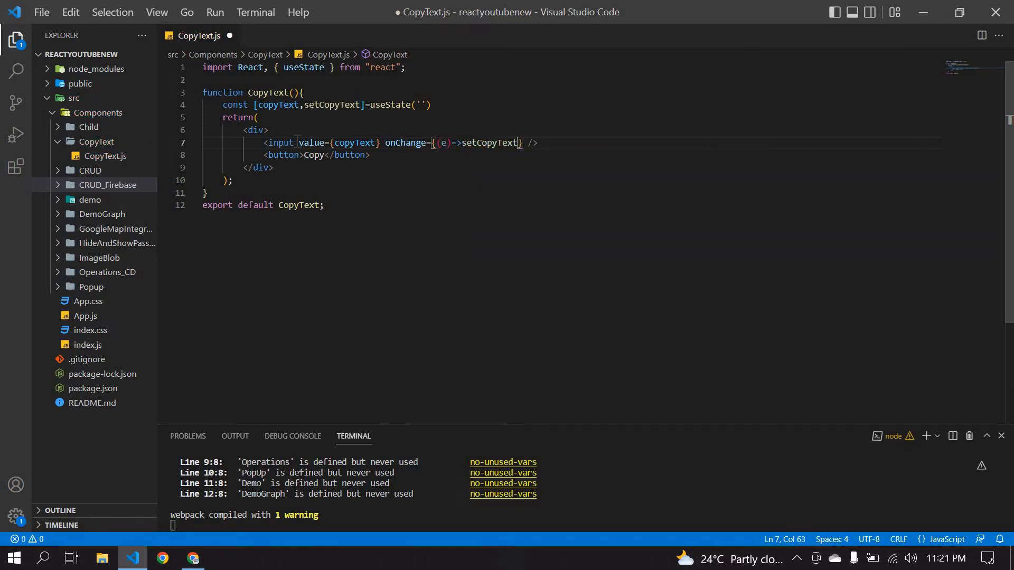
{"action": "type", "text": "e.)"}
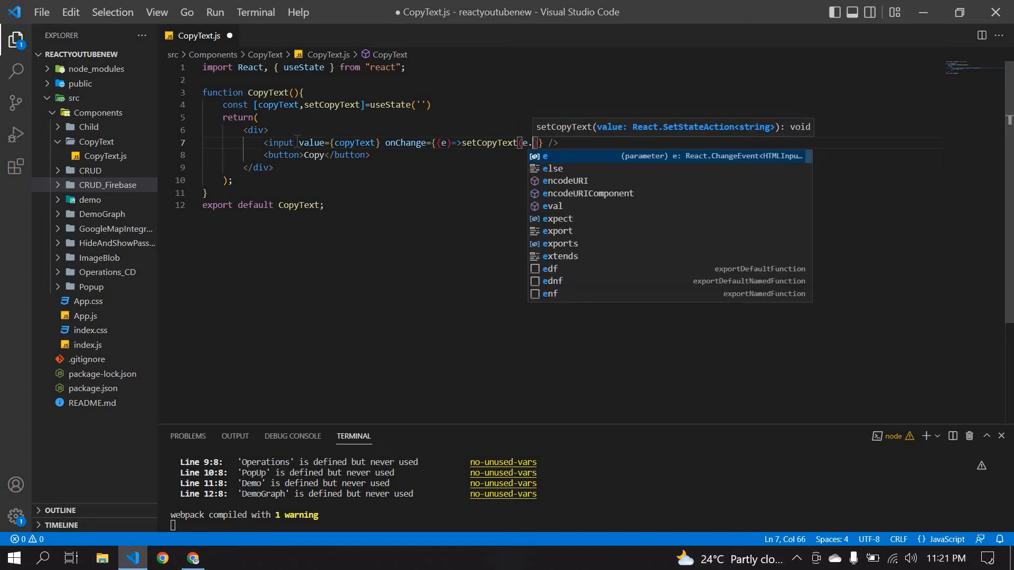
{"action": "type", "text": "target.value"}
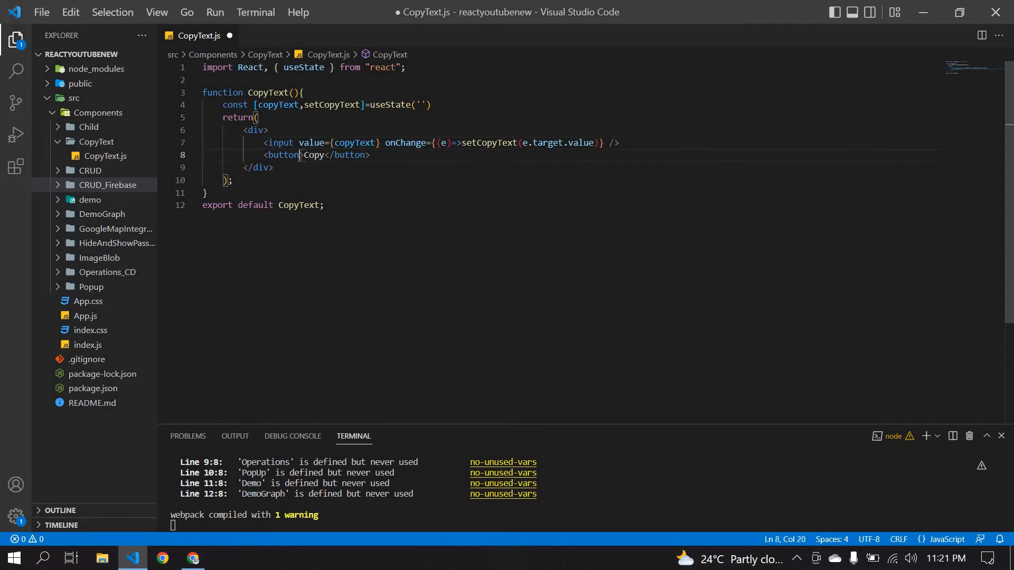
Give the Copy button onClick={handleCopy} and select the handler name
{"action": "type", "text": "on"}
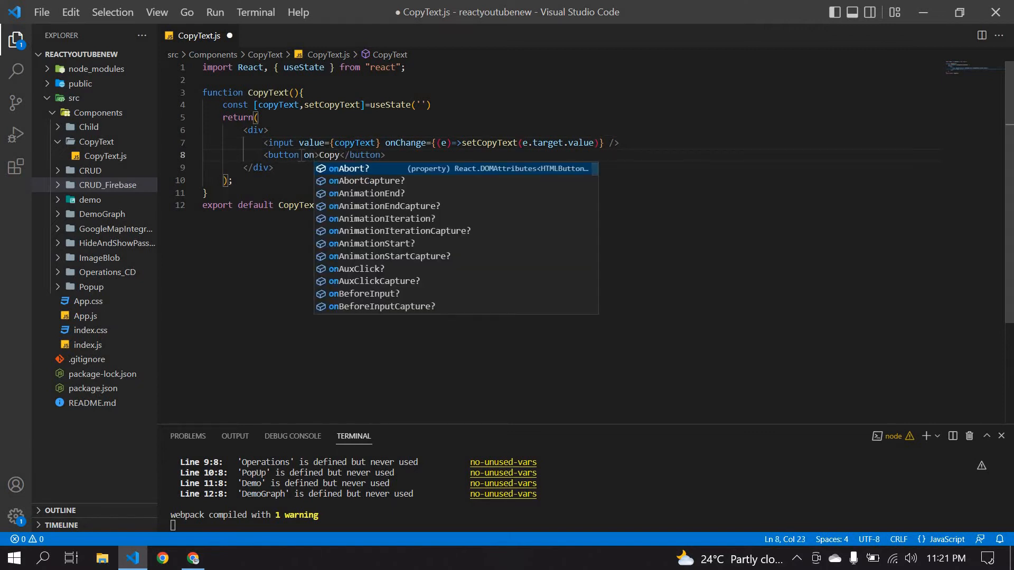
{"action": "type", "text": "Click={"}
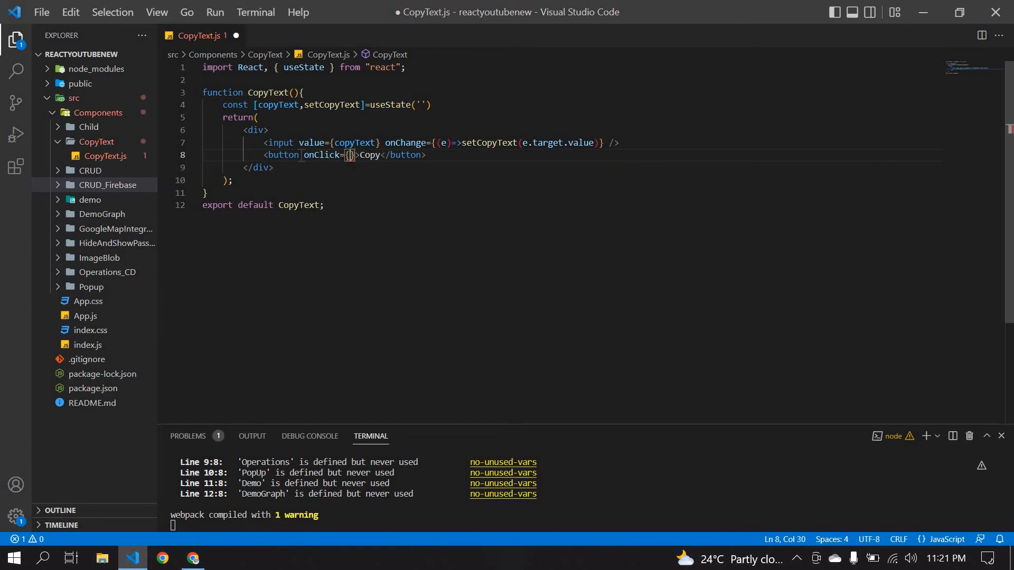
{"action": "type", "text": "handleCop"}
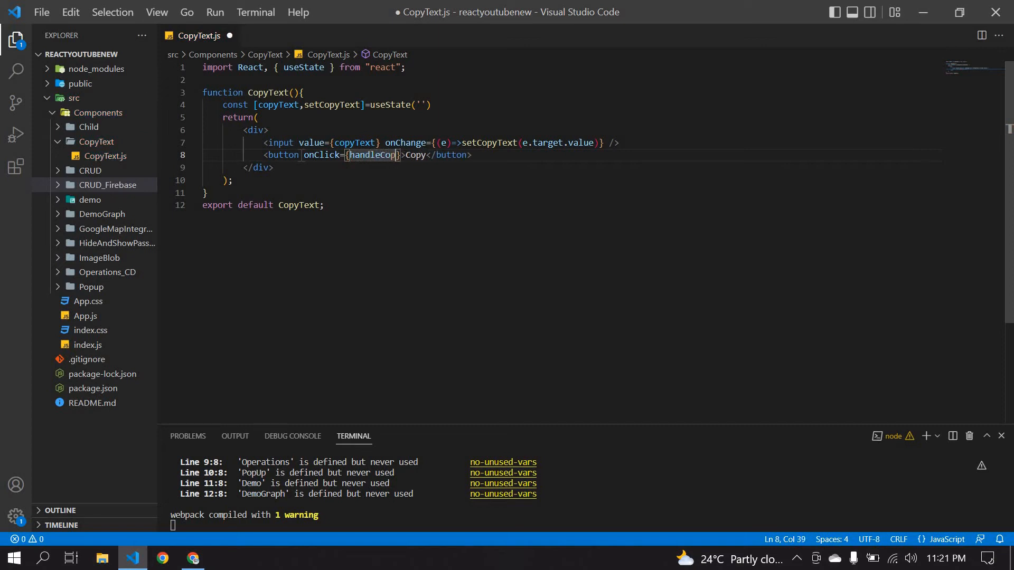
{"action": "double_click", "coordinate": [374, 154]}
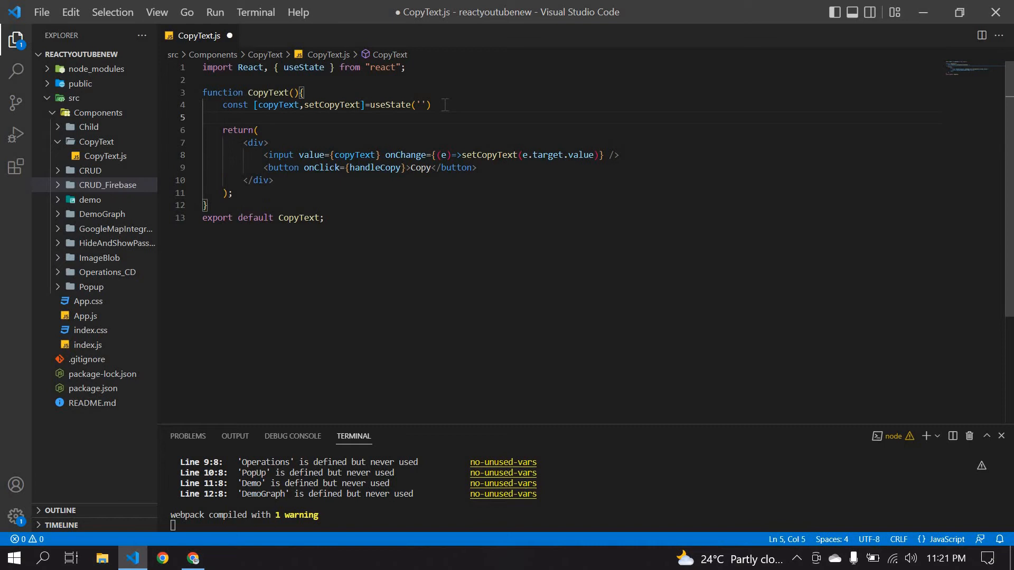
Start const handleCopy=()=>{ calling navigator.clipboard.writeText
{"action": "type", "text": "const handleCopy="}
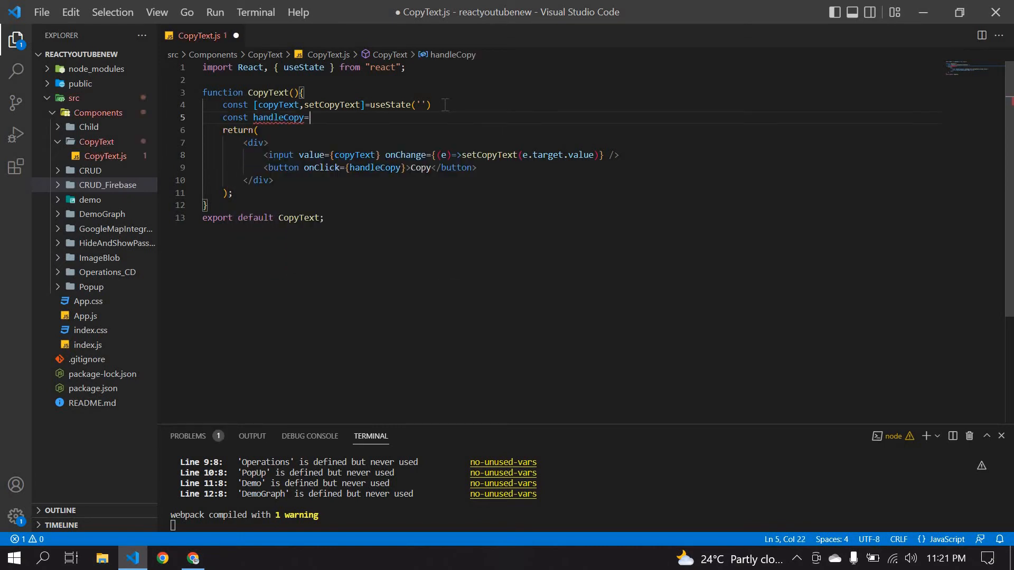
{"action": "type", "text": "()=>"}
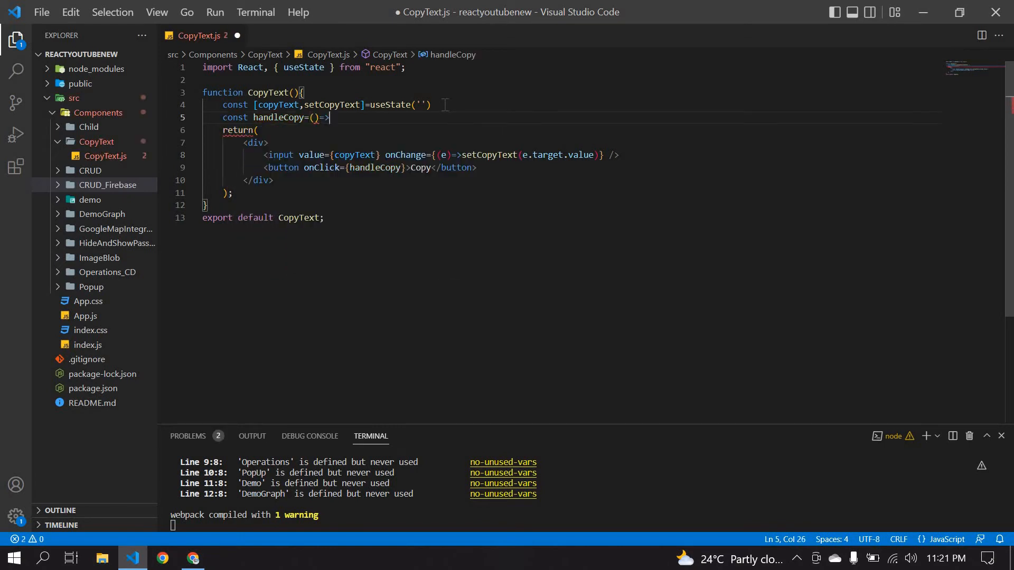
{"action": "type", "text": "{n"}
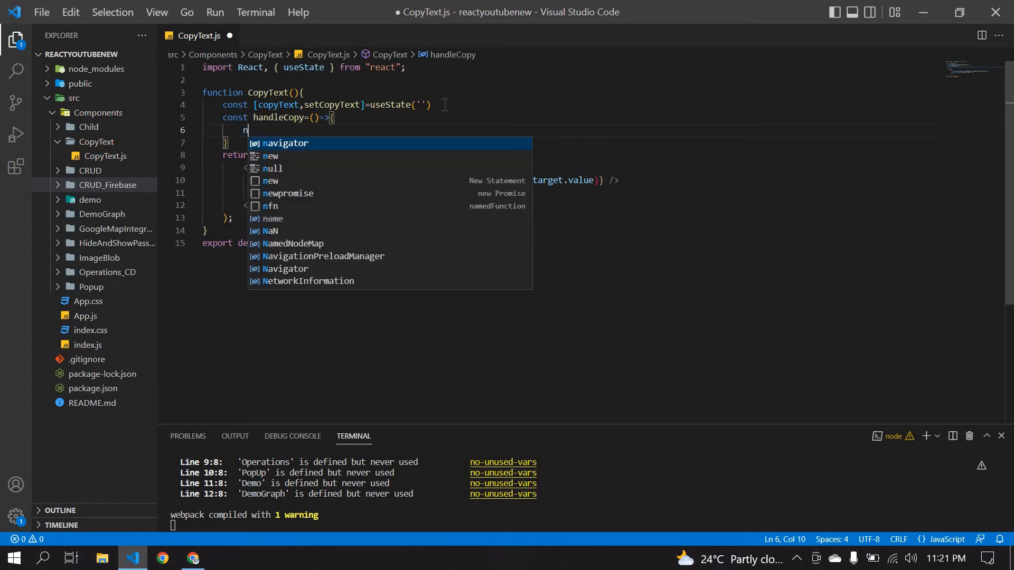
{"action": "type", "text": "avigator.c"}
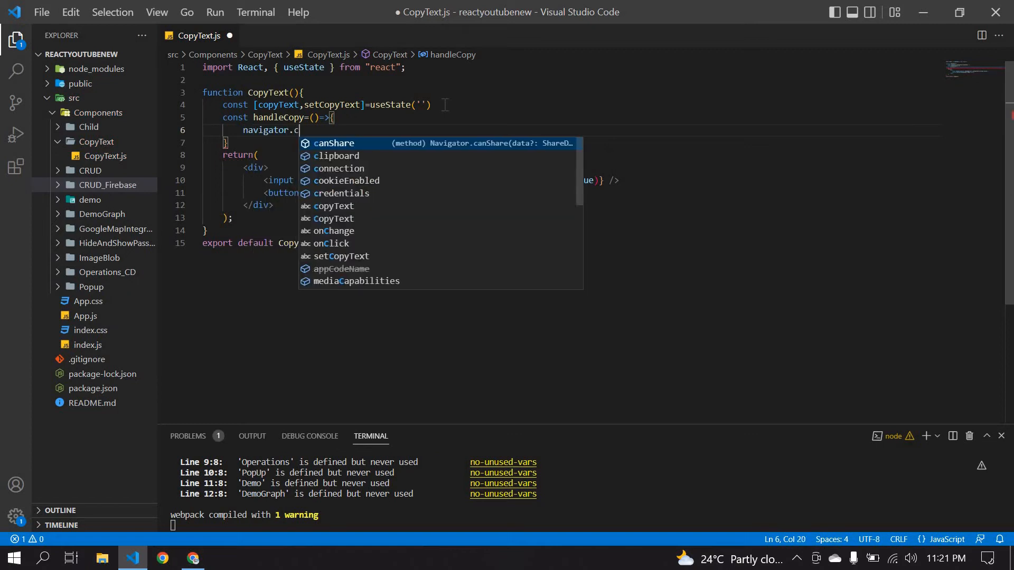
{"action": "type", "text": "lipboard."}
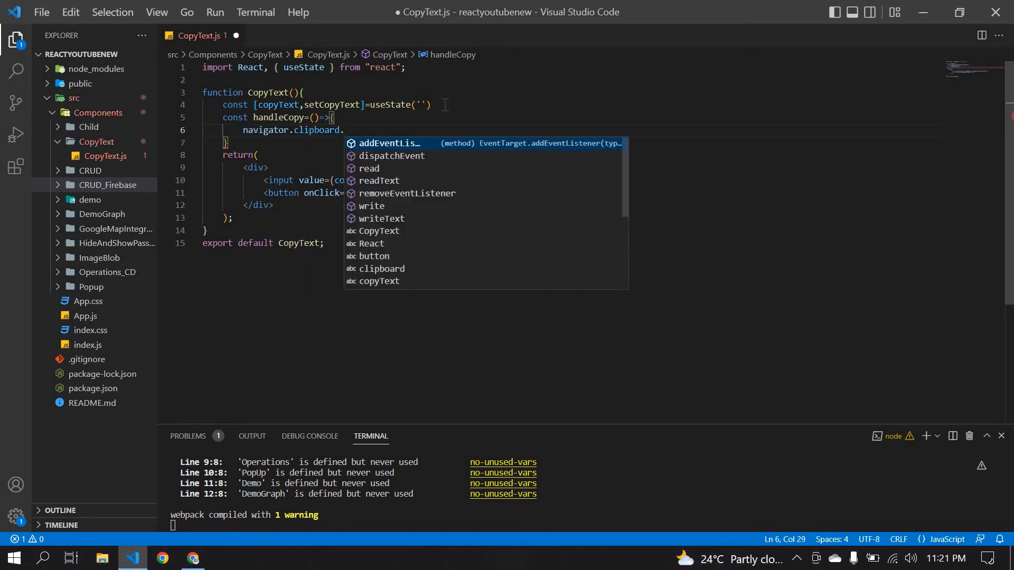
{"action": "type", "text": "writeText("}
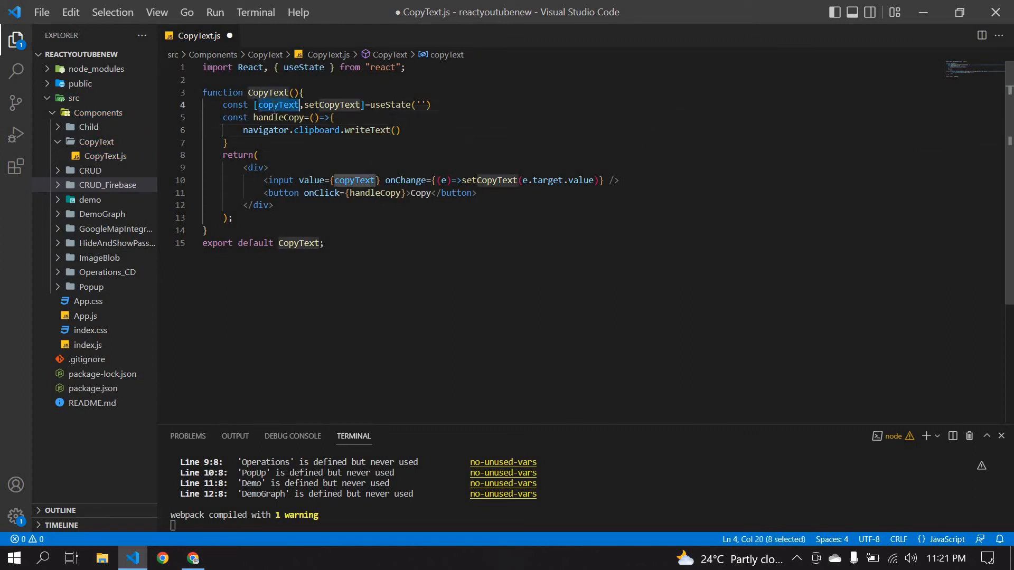
Pass copyText to writeText, add alert("Copied"), and save the file
{"action": "left_click", "coordinate": [396, 130]}
{"action": "type", "text": "copyText"}
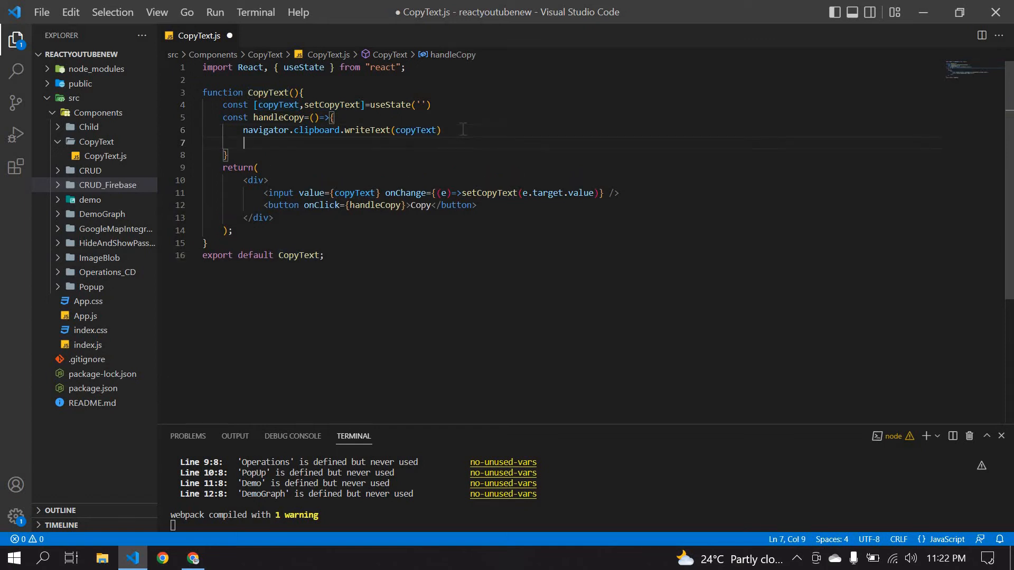
{"action": "type", "text": "ar"}
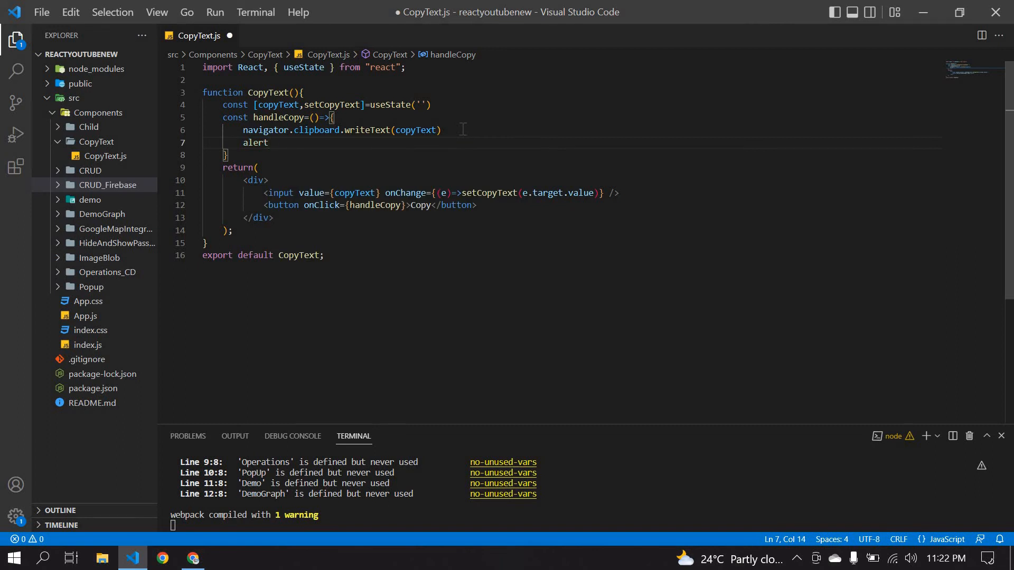
{"action": "type", "text": "(\"\")"}
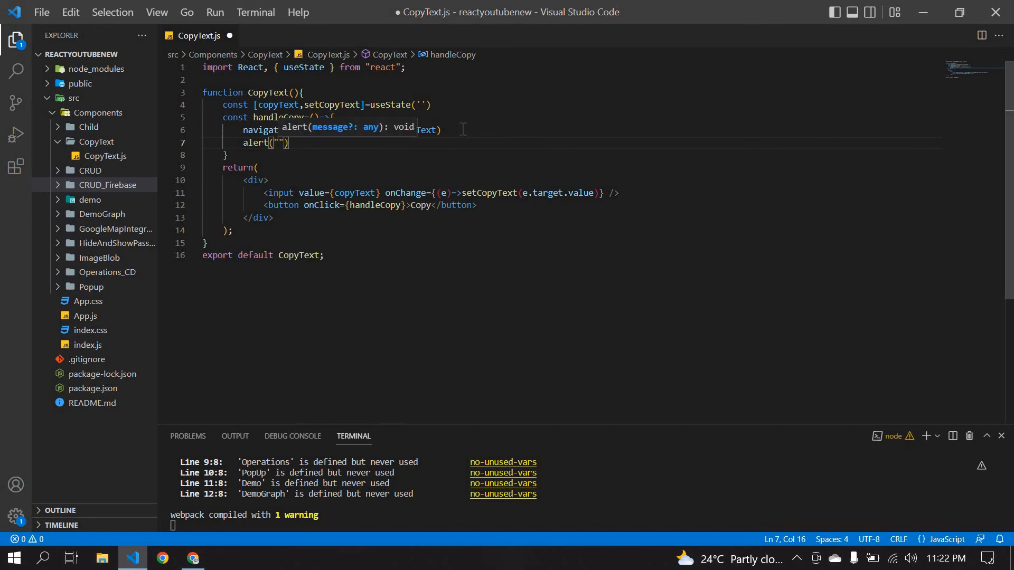
{"action": "type", "text": "Copied"}
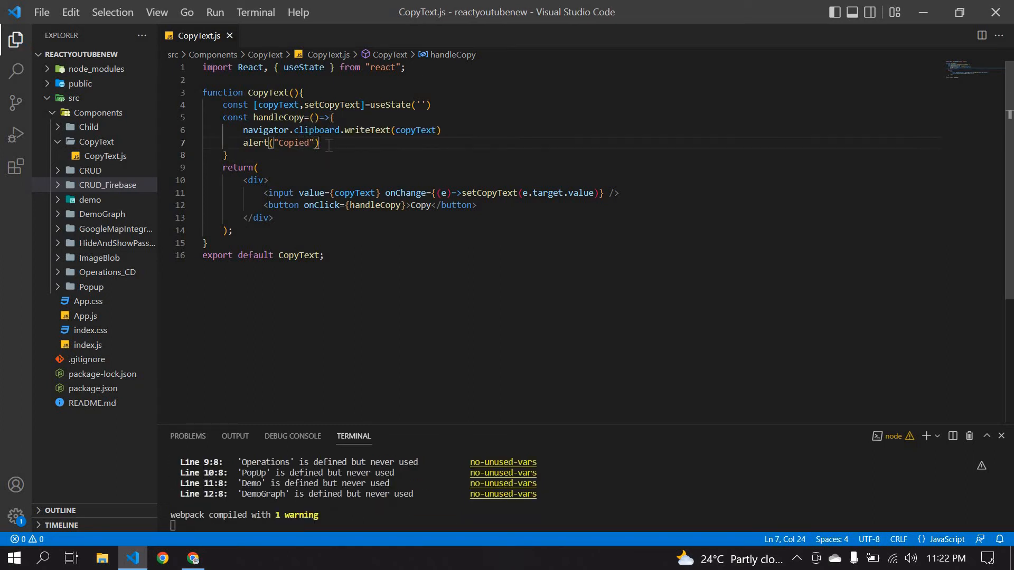
{"action": "left_click", "coordinate": [192, 557]}
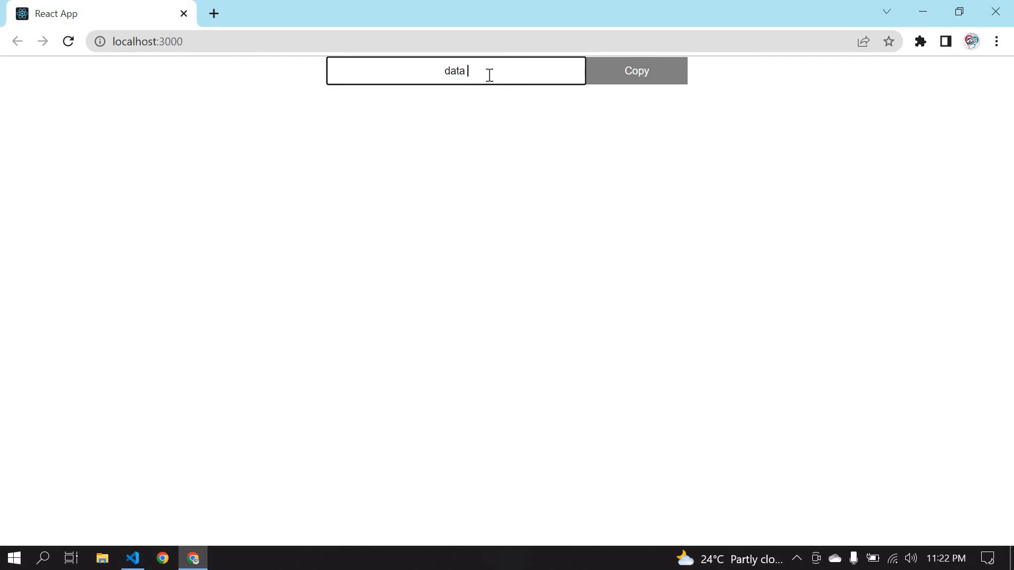
Enter 'data text' in the app, copy it and dismiss the Copied alert
{"action": "type", "text": "text"}
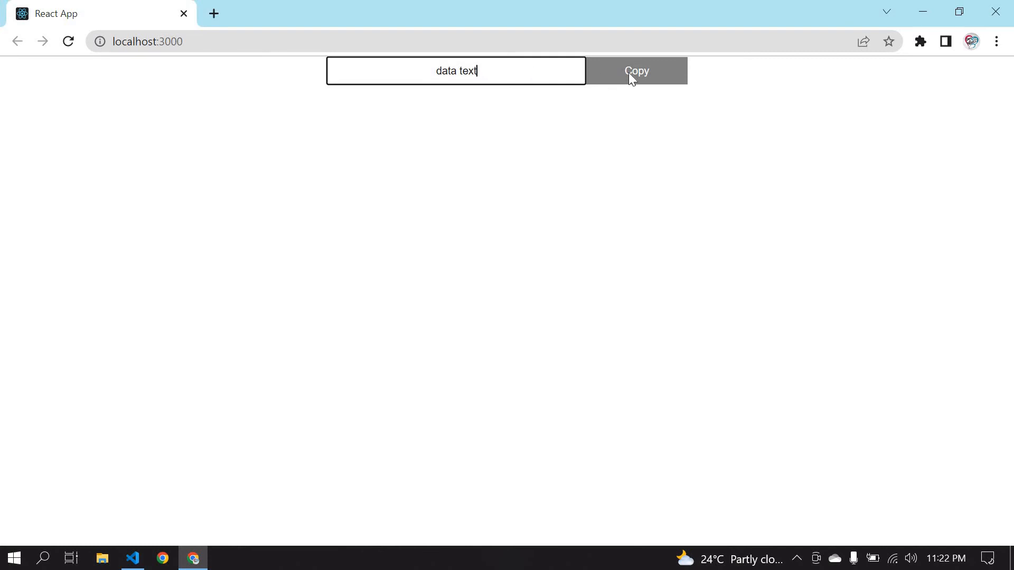
{"action": "left_click", "coordinate": [635, 71]}
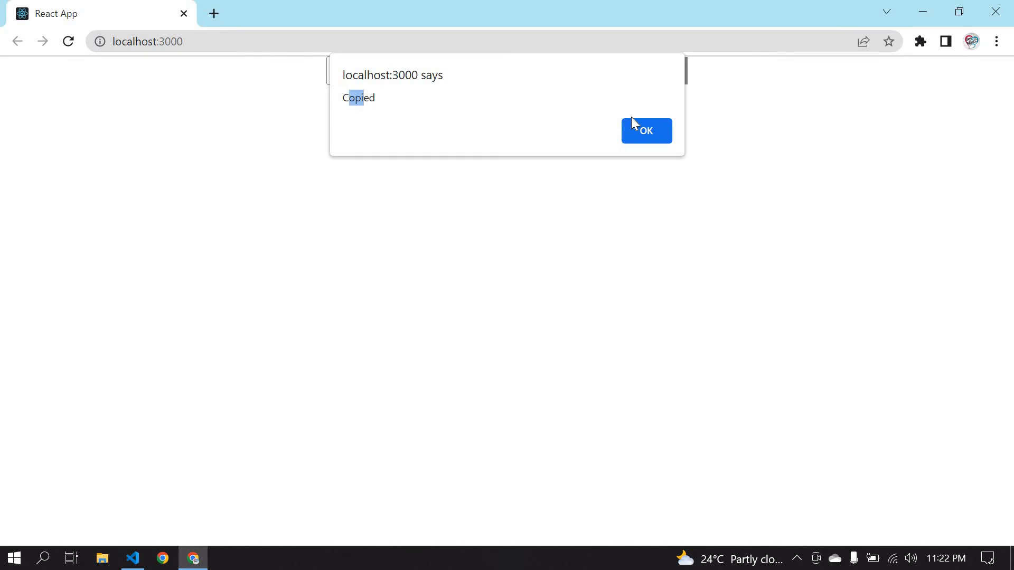
{"action": "left_click", "coordinate": [646, 131]}
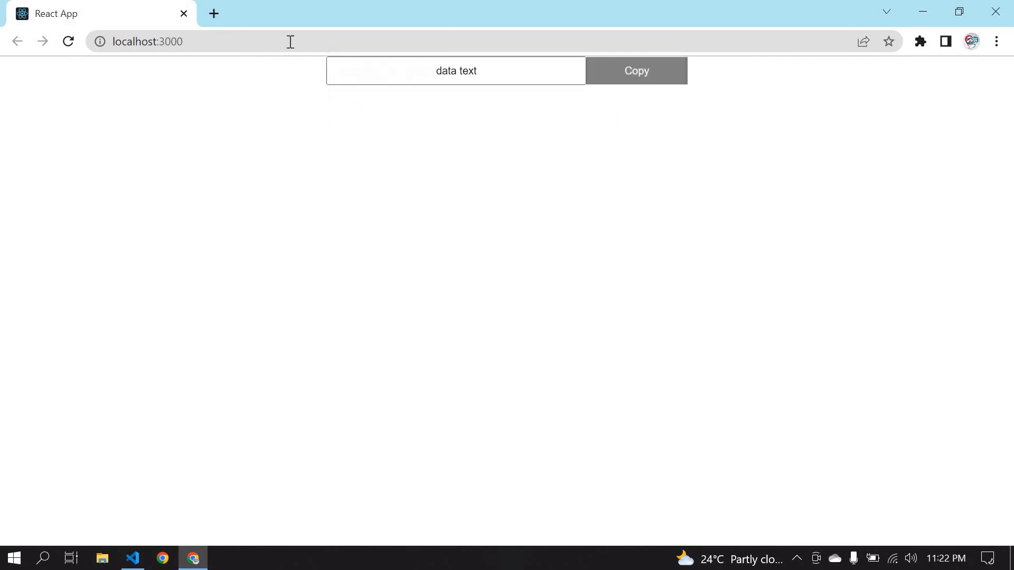
Extend the input text with 'sdmfb,asdfmasbd' after checking the address bar menu
{"action": "left_click", "coordinate": [213, 13]}
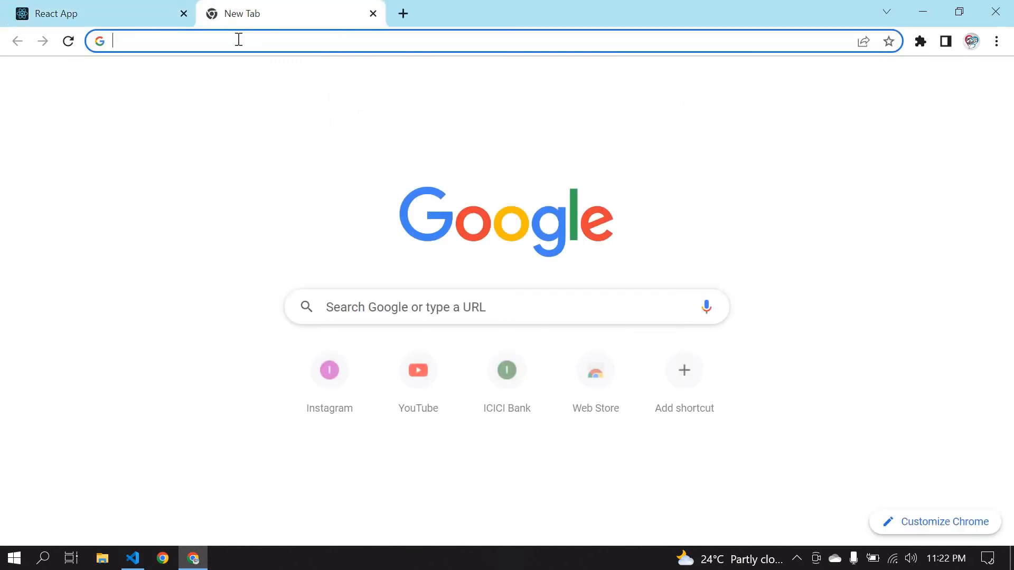
{"action": "right_click", "coordinate": [238, 40]}
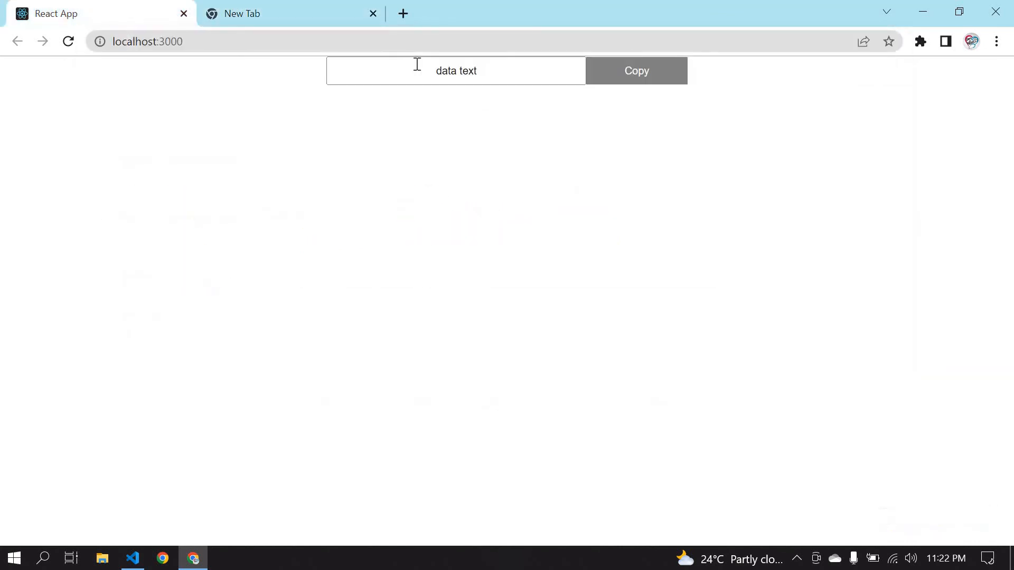
{"action": "type", "text": "sdmfb,asdfmasbdf,mavdfnmavdukgasd"}
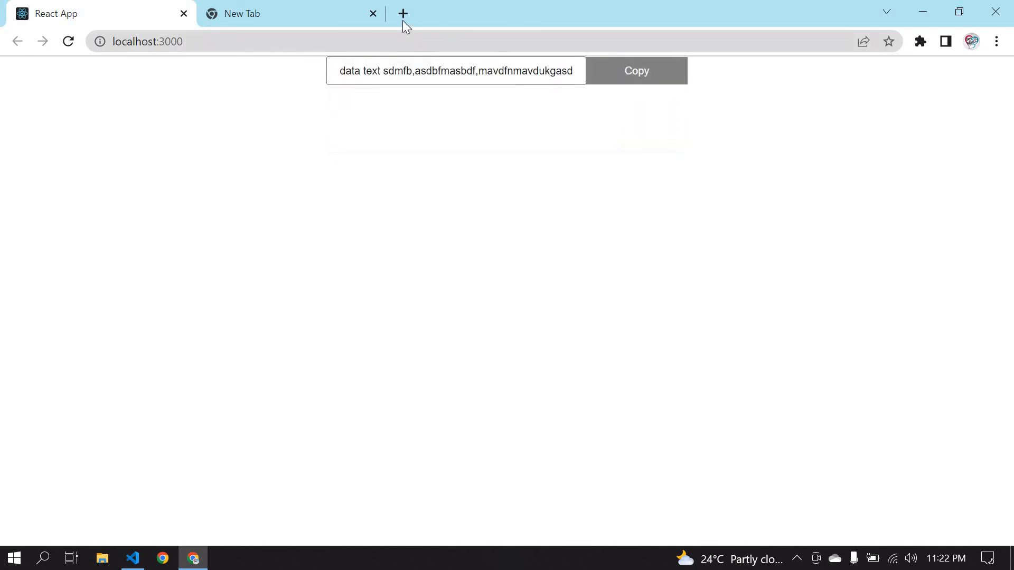
Paste the copied text into a new tab's address bar, then return to the React App tab
{"action": "left_click", "coordinate": [401, 12]}
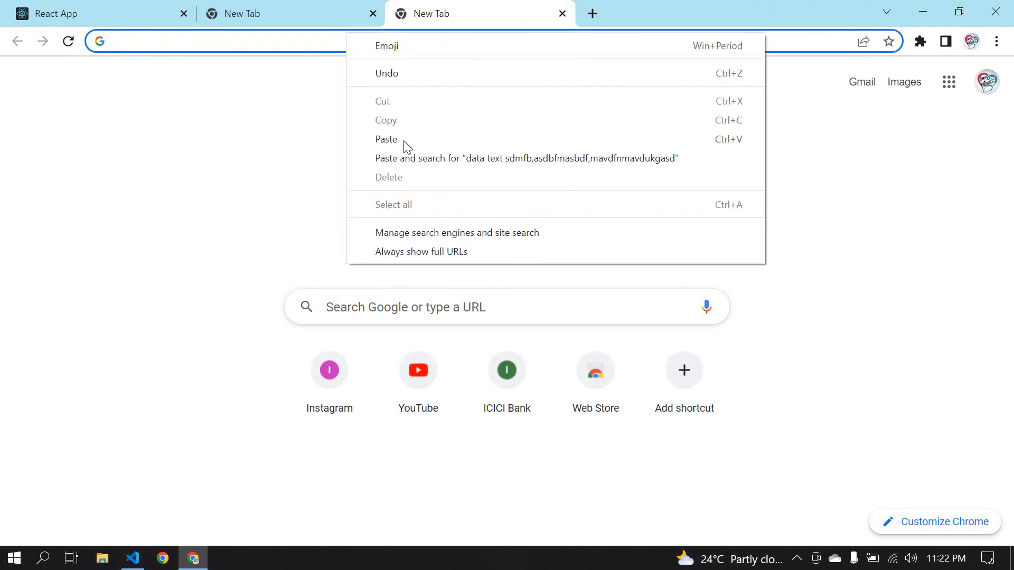
{"action": "left_click", "coordinate": [387, 139]}
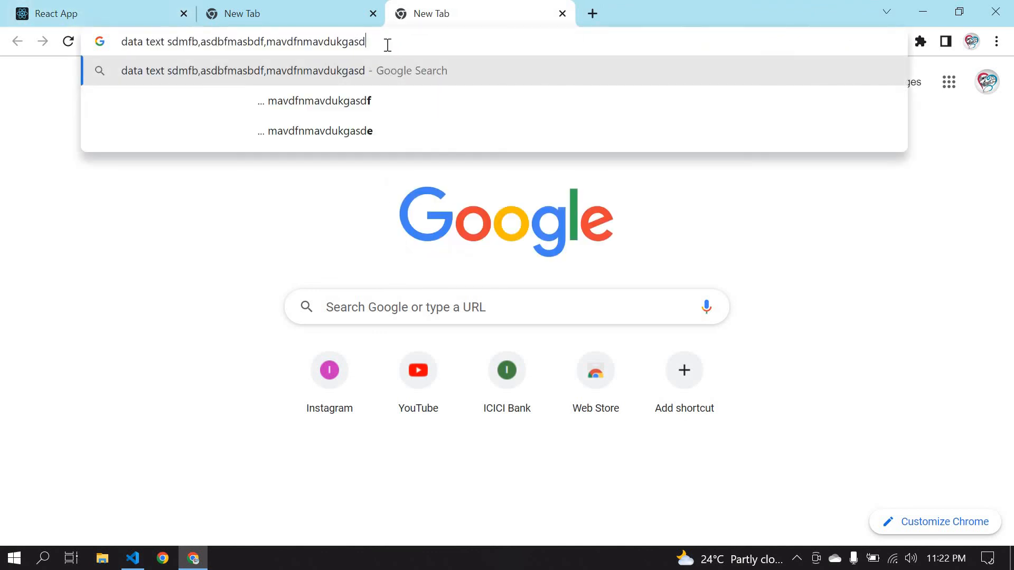
{"action": "left_click", "coordinate": [97, 12]}
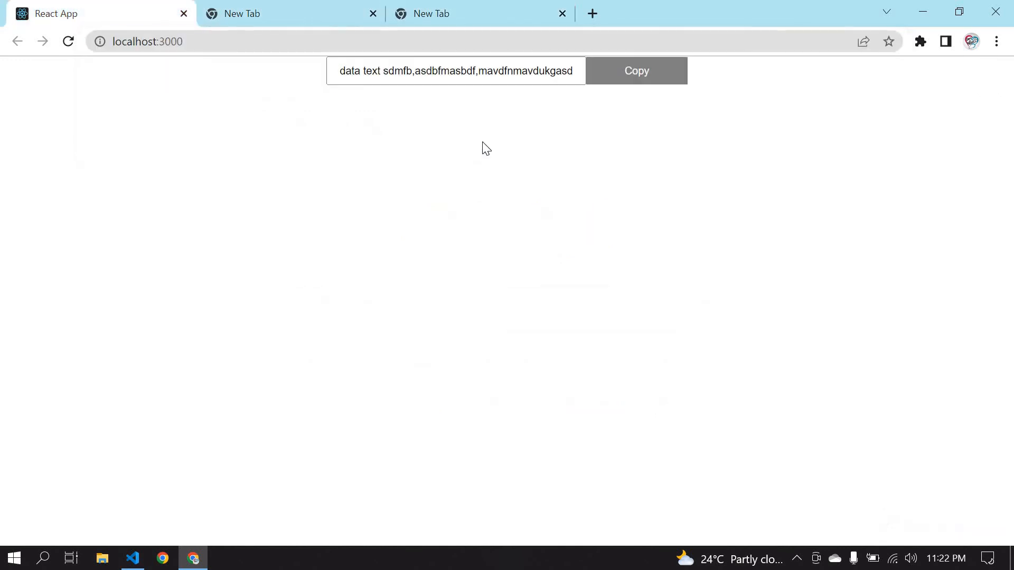